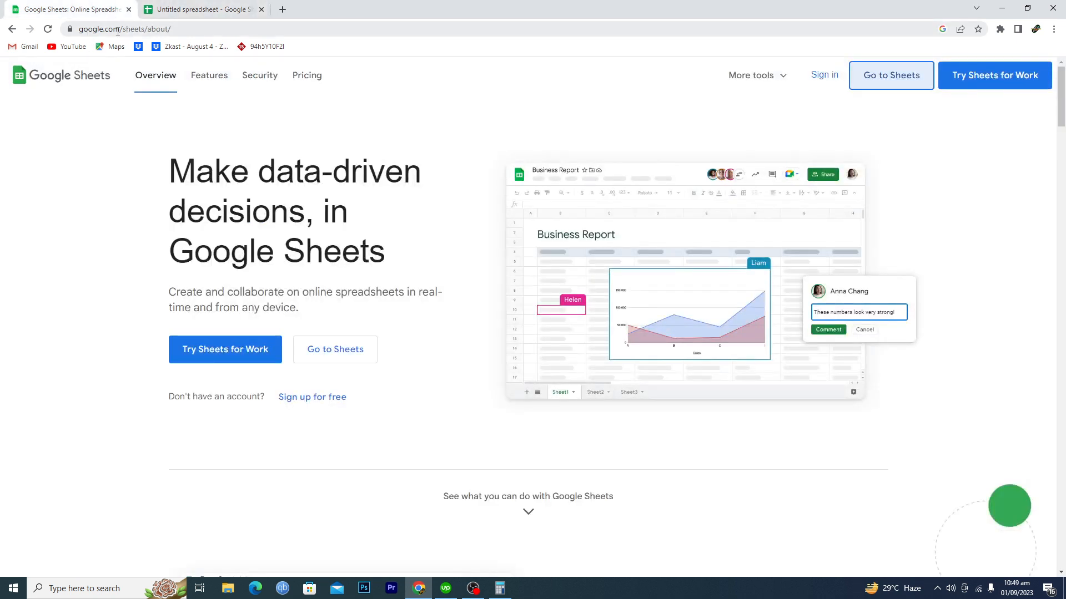
mouse_move(890, 91)
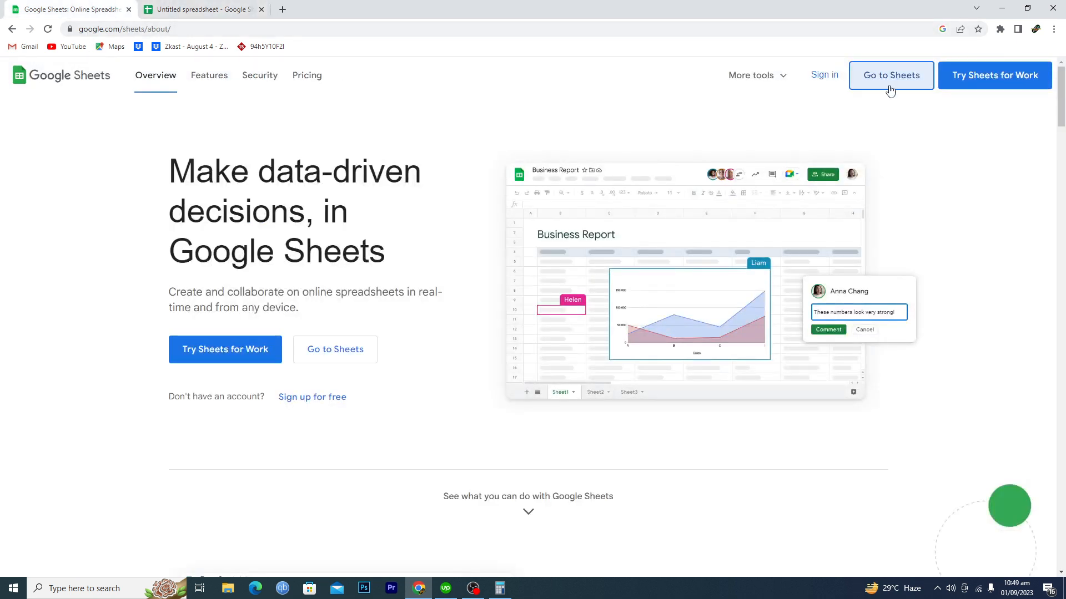
- Go to Sheets and land on the untitled spreadsheet with numbers in column A
click(201, 9)
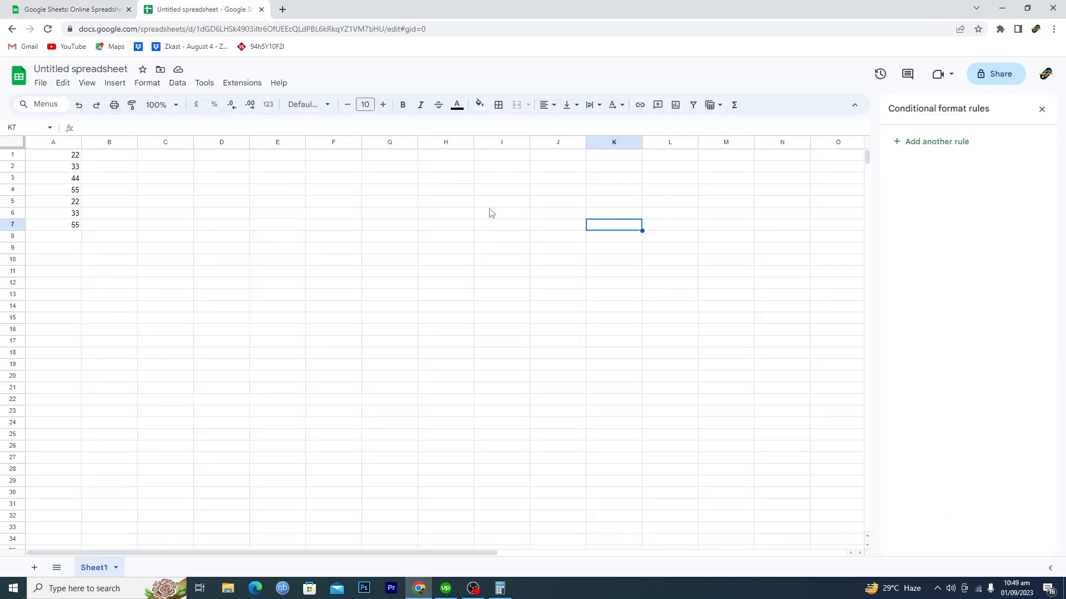
- Select the entire column A, the list of numbers totalling 264, as the range to check
click(445, 201)
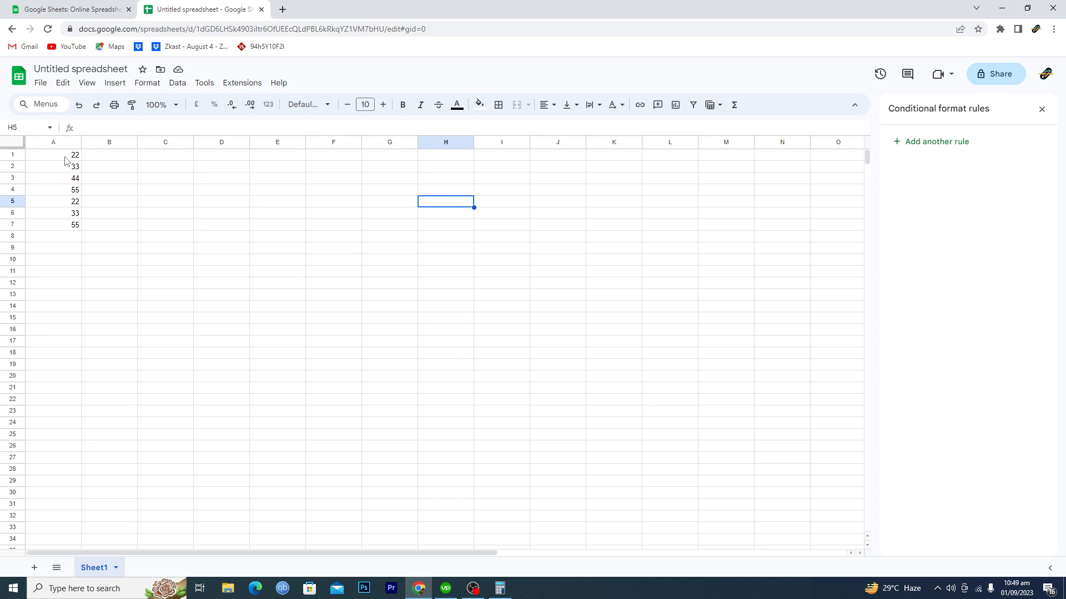
click(277, 177)
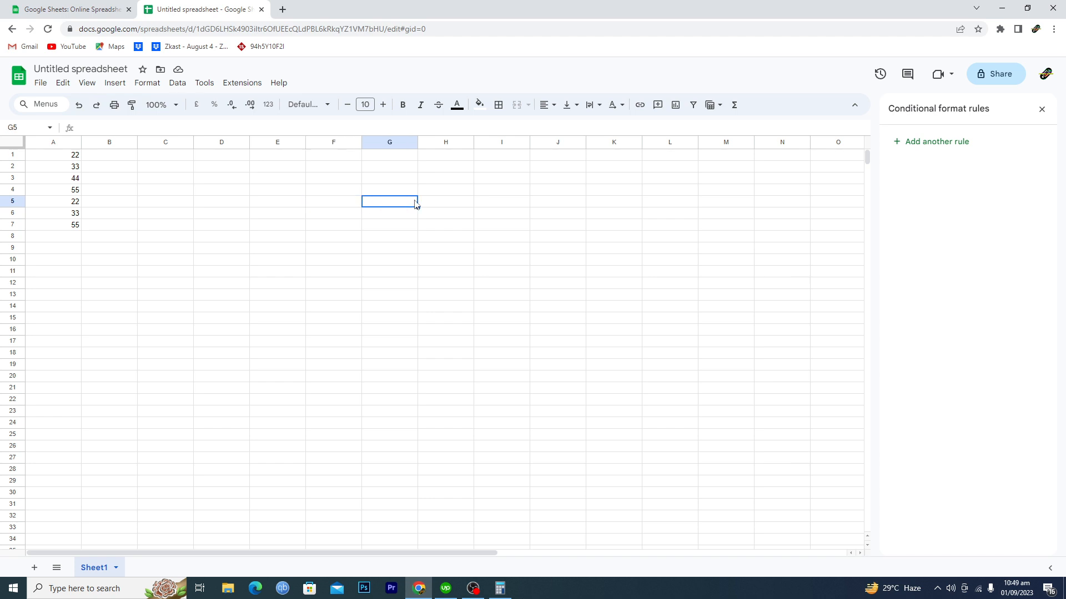
mouse_move(440, 201)
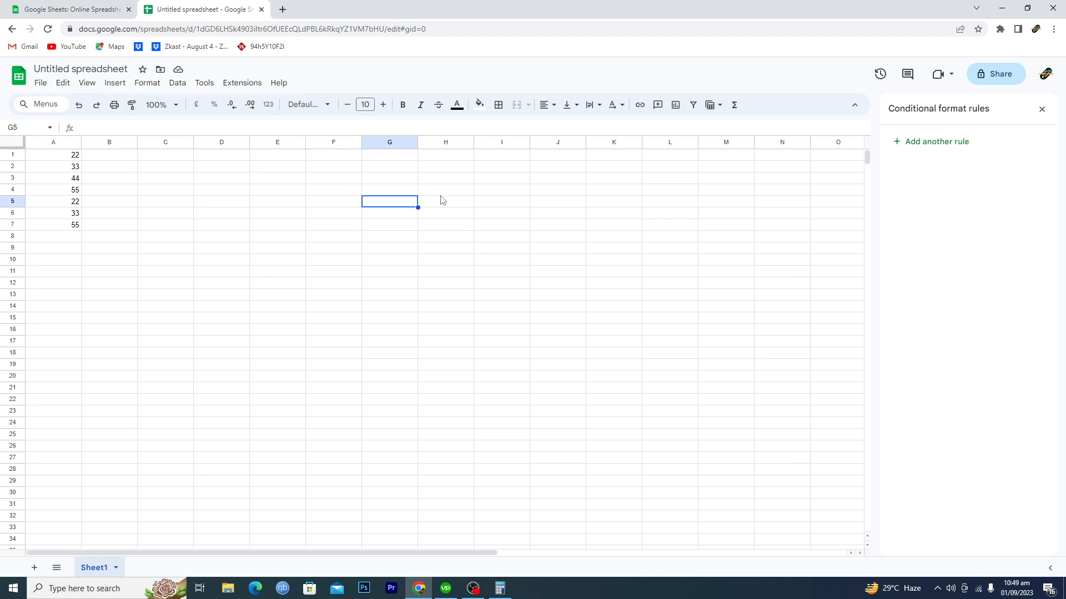
click(445, 178)
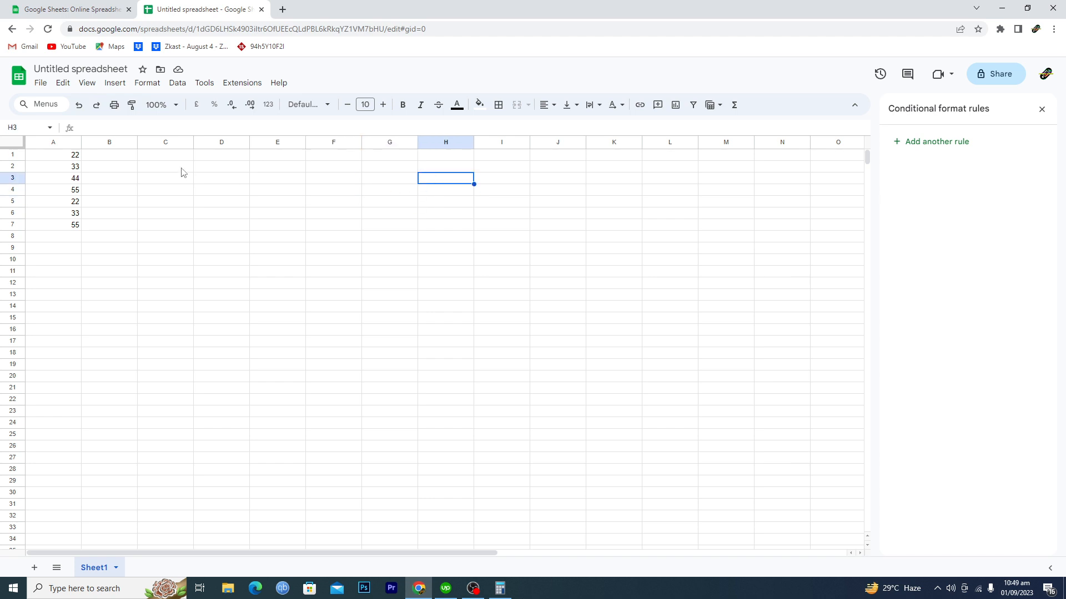
mouse_move(53, 146)
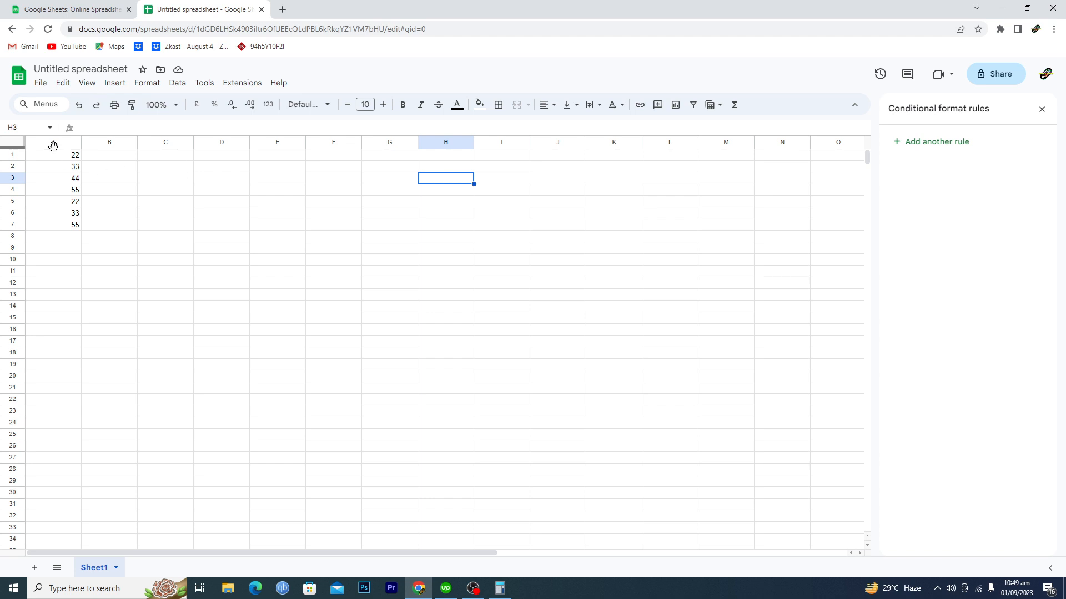
click(54, 142)
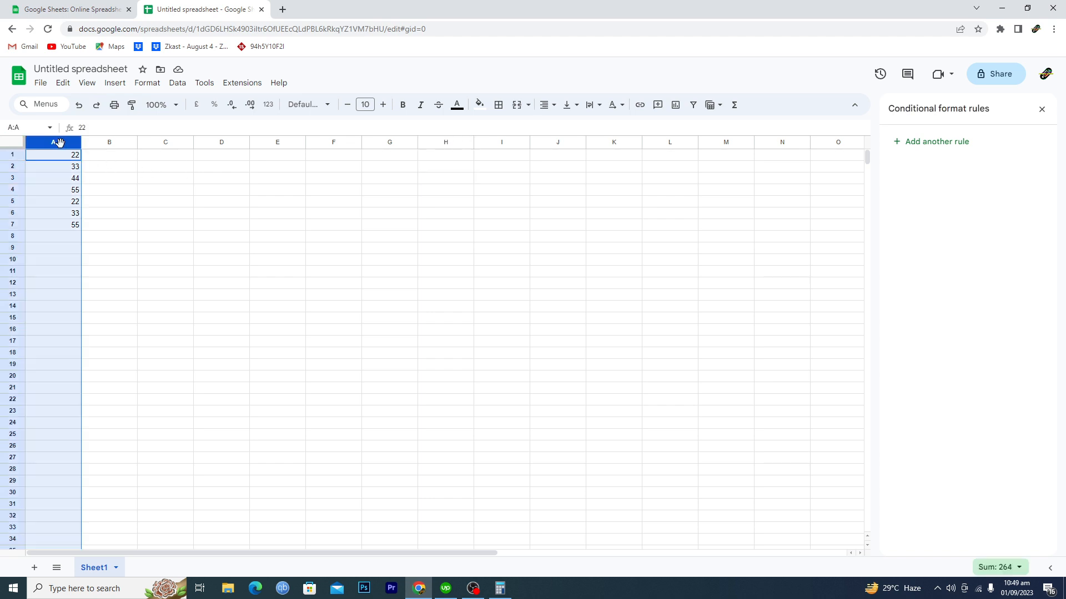
- Add a new conditional formatting rule covering A1:A1000 with the default 'is not empty' style
click(147, 82)
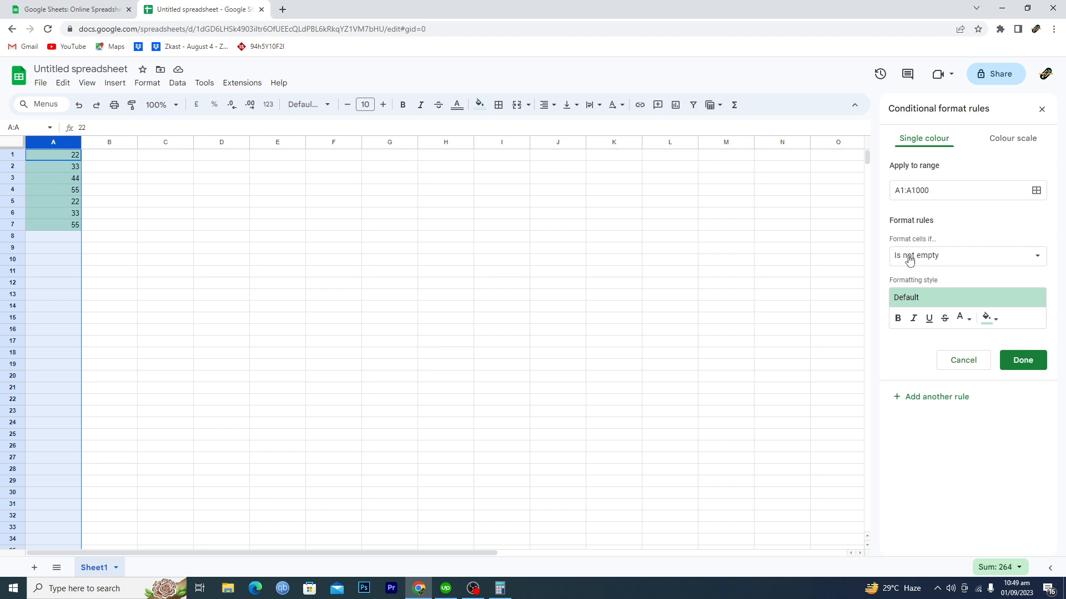
- Set the rule condition to the custom formula =countif(A1:A,A1)>1 so duplicates 22, 33 and 55 match
click(965, 255)
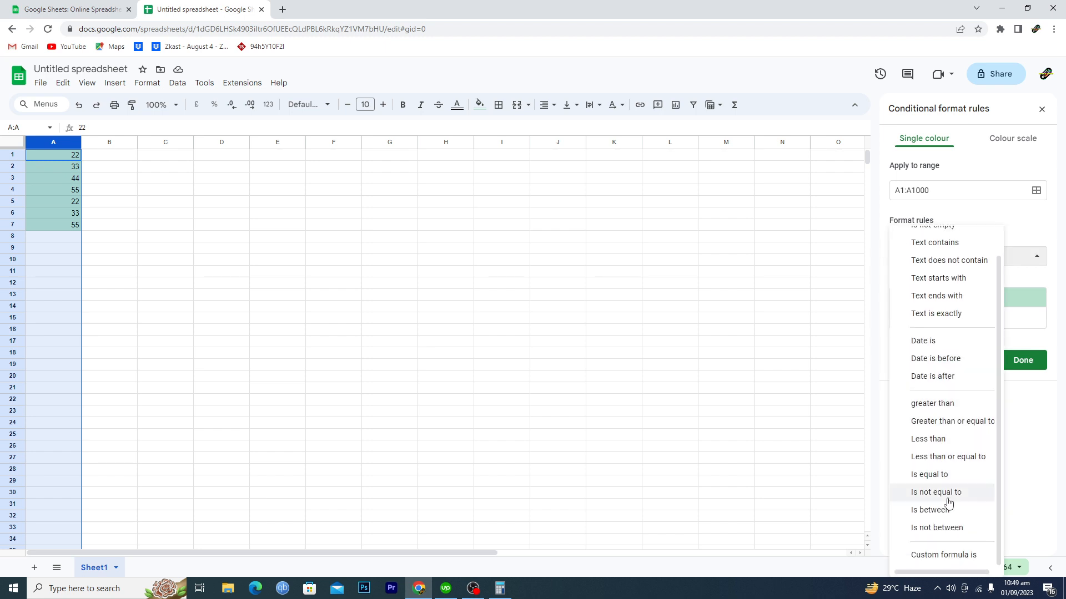
click(944, 555)
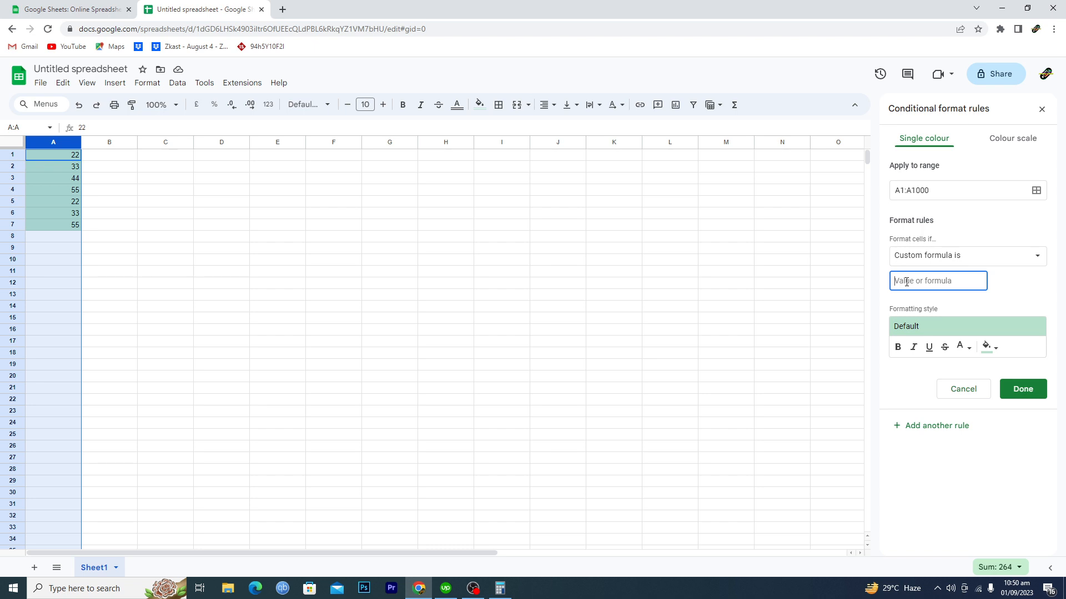
text(=countif(A1:A,A1)>1)
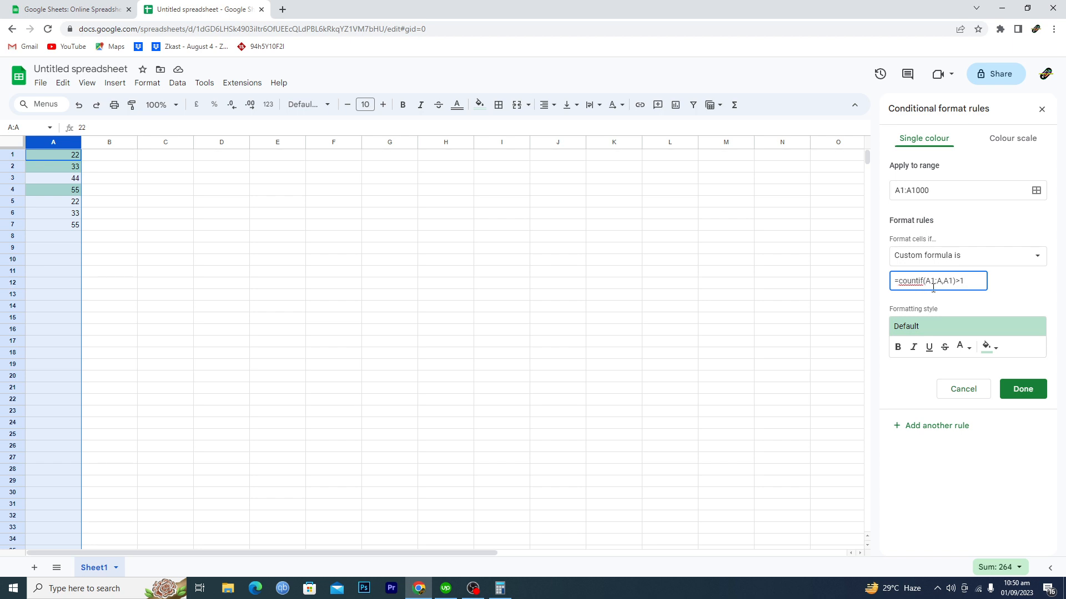
mouse_move(273, 233)
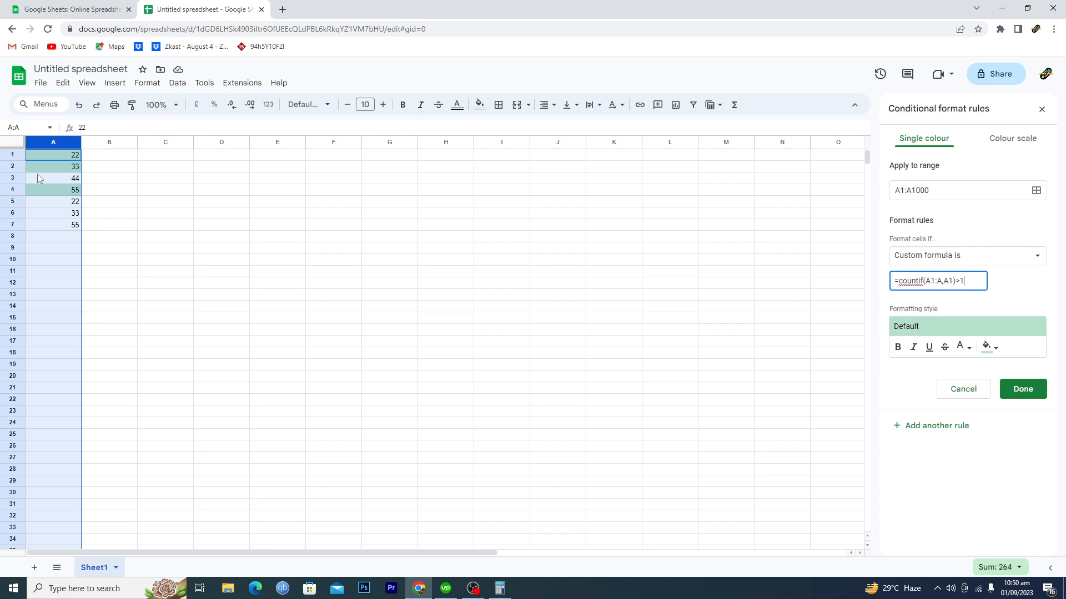
mouse_move(20, 237)
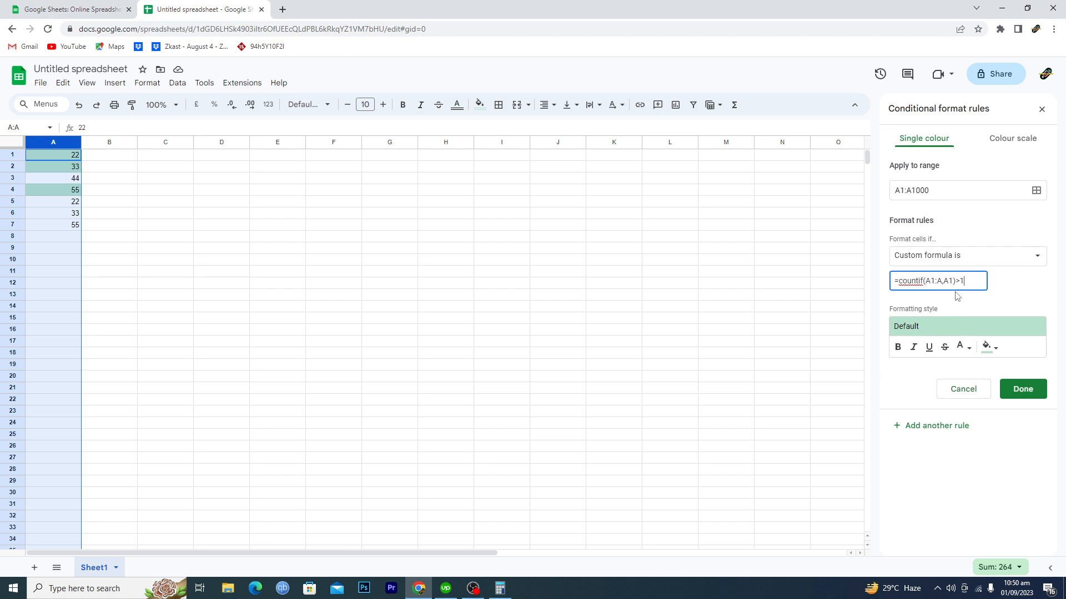
mouse_move(980, 320)
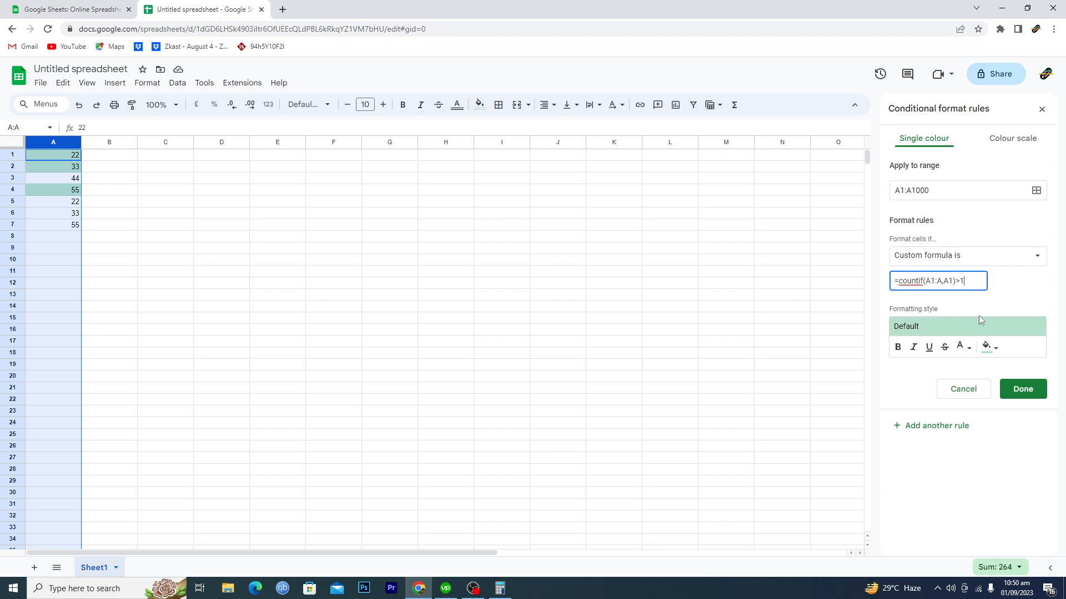
- Give the rule a red fill and save it, turning duplicates 22, 33 and 55 red
click(985, 347)
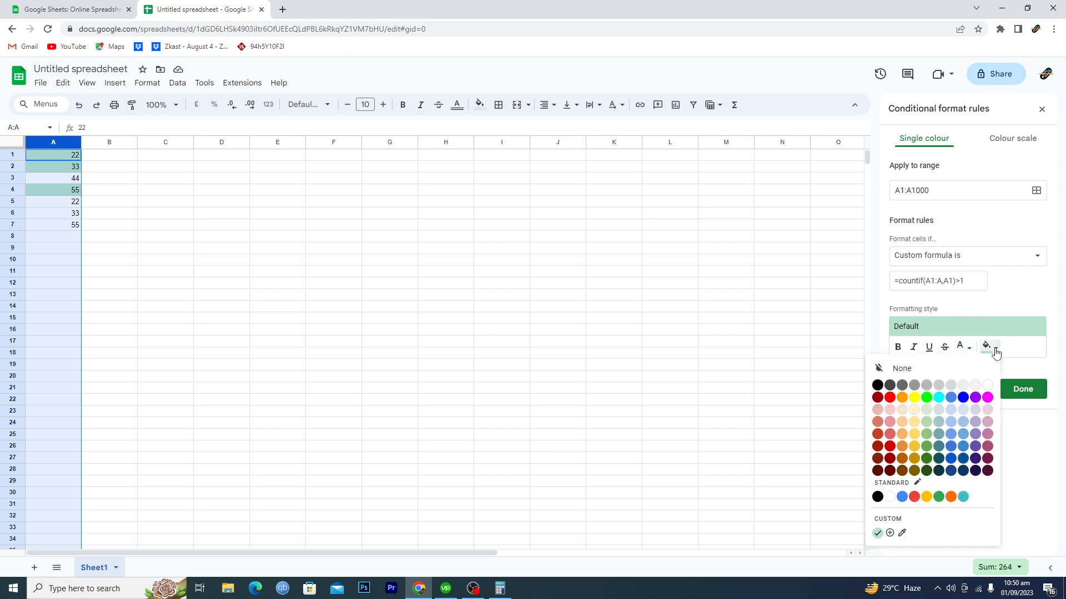
click(890, 397)
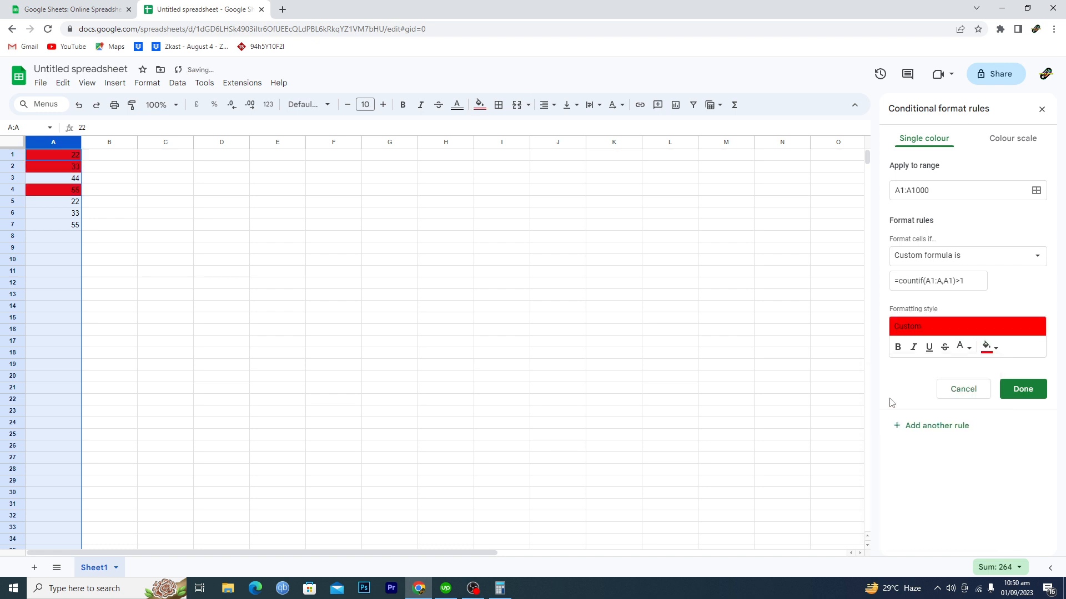
click(1022, 388)
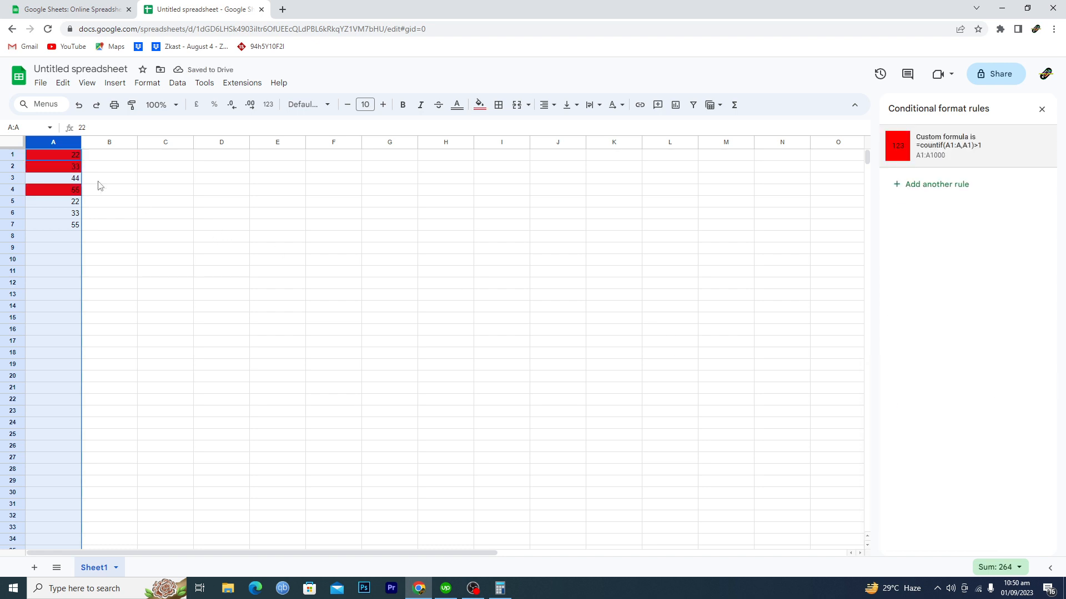